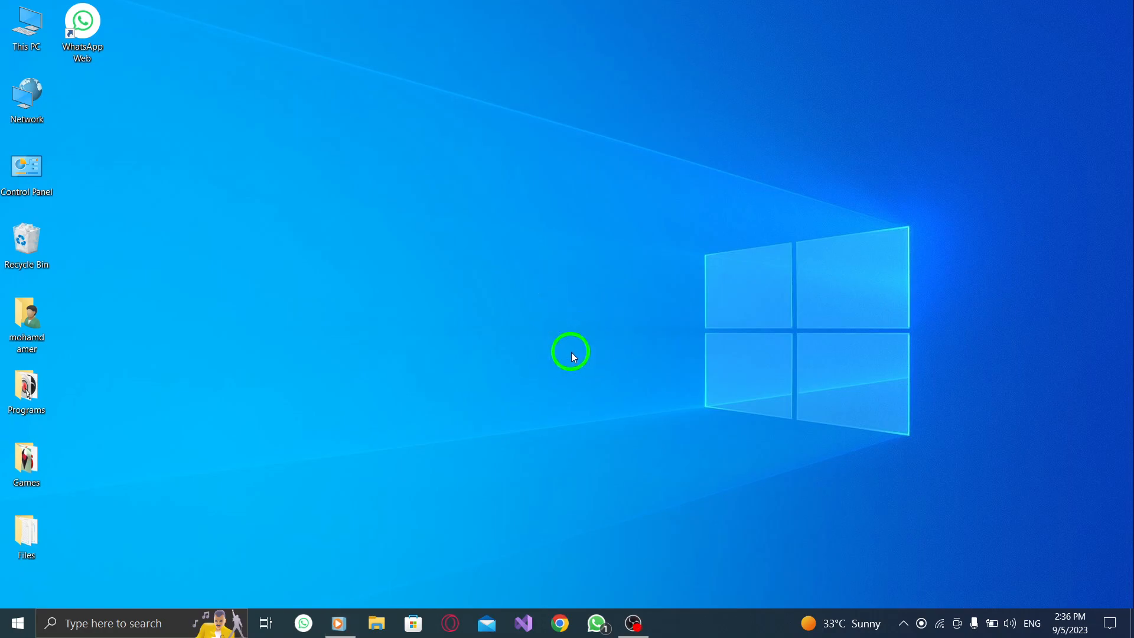
pyautogui.moveTo(574, 255)
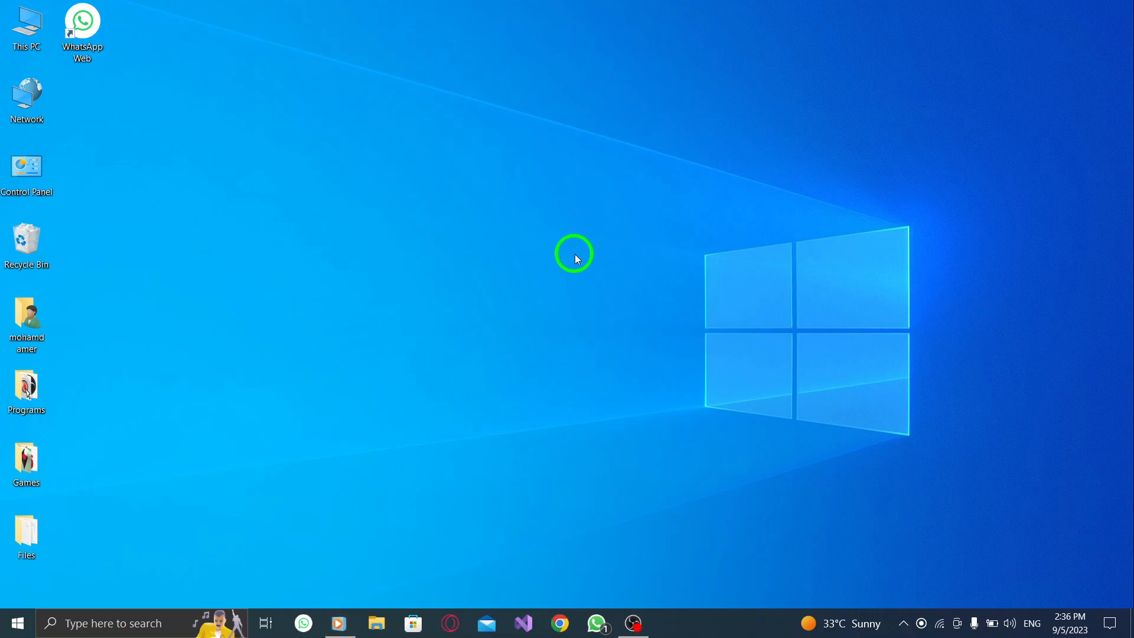
pyautogui.moveTo(534, 324)
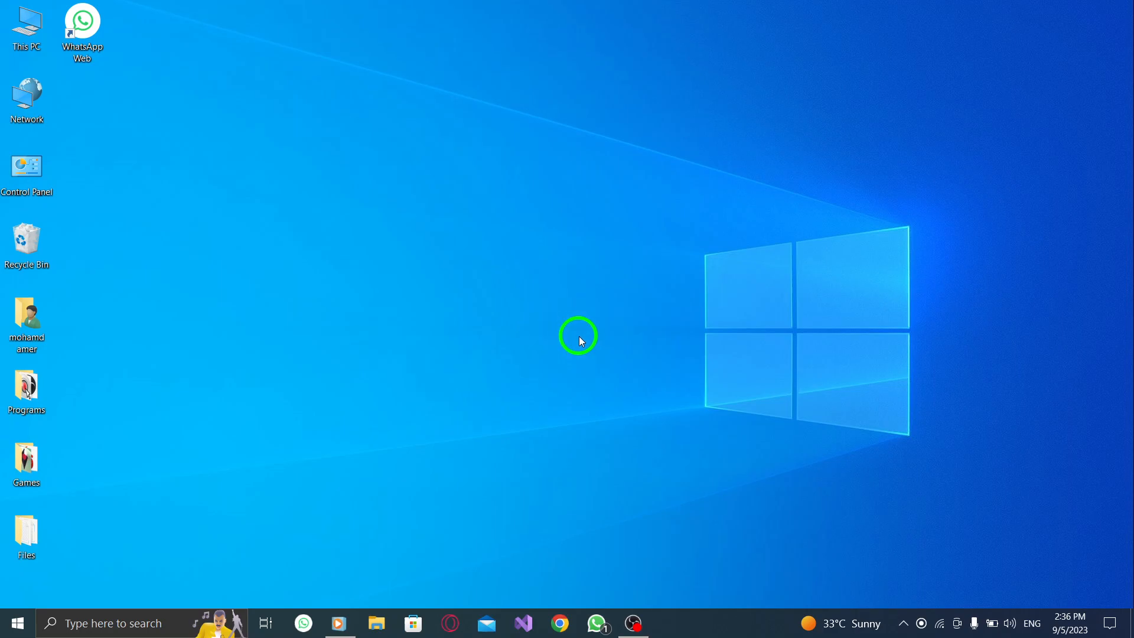
pyautogui.moveTo(639, 430)
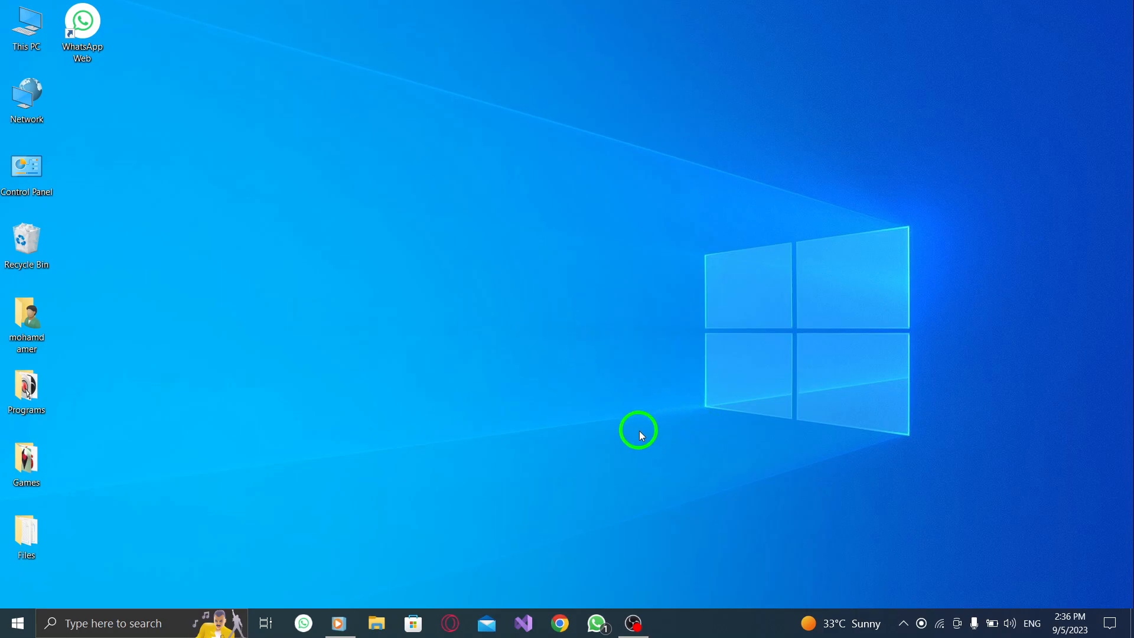
pyautogui.moveTo(602, 568)
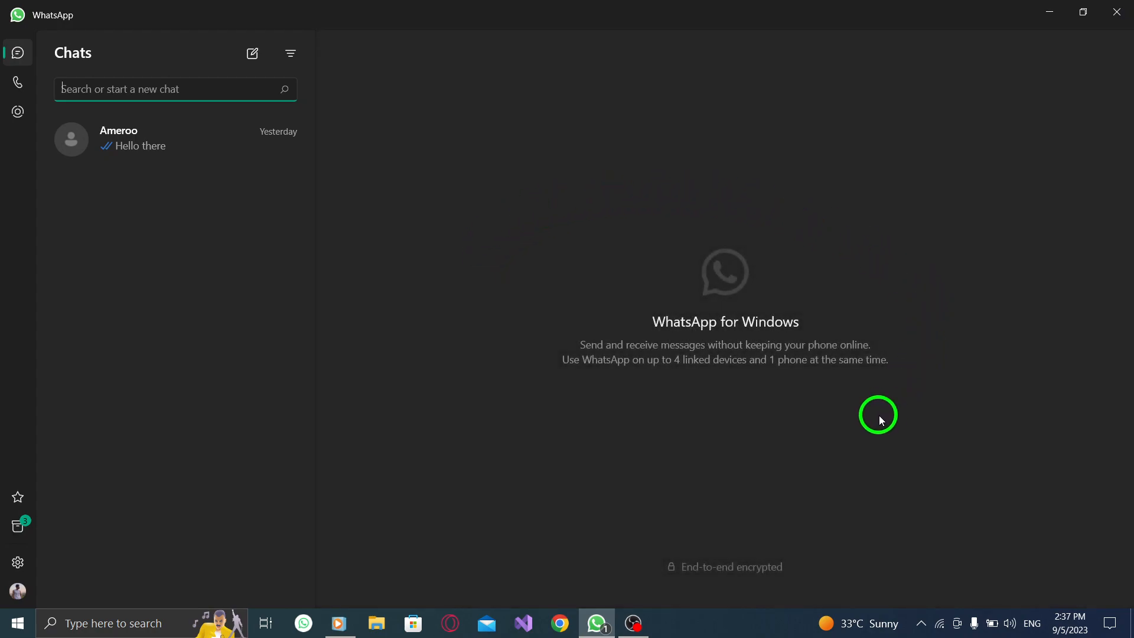
pyautogui.moveTo(347, 234)
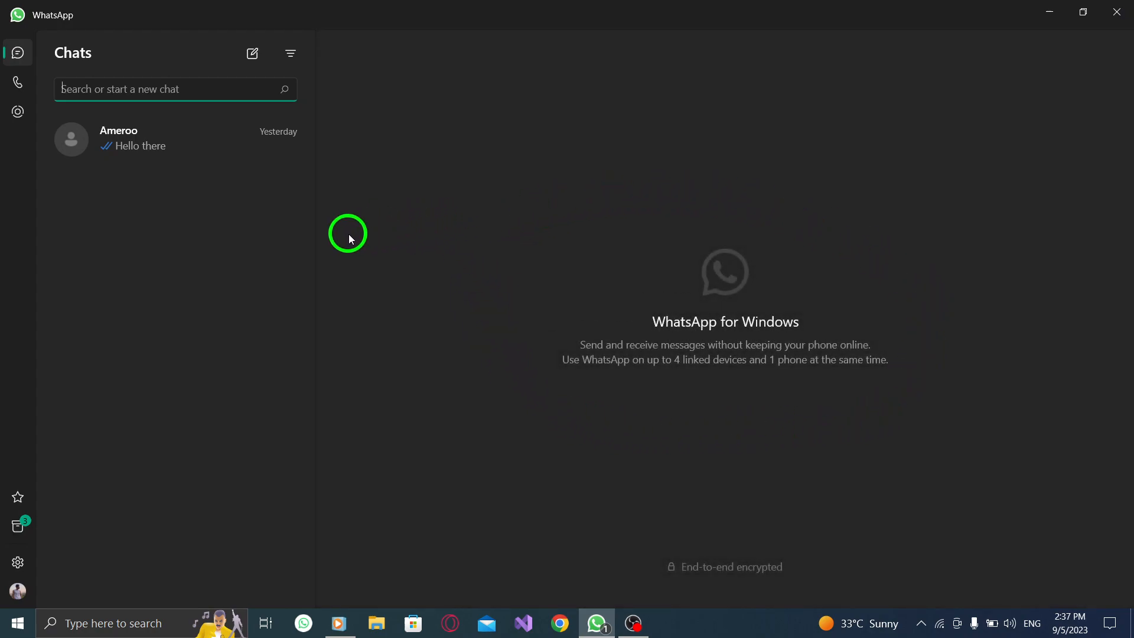
pyautogui.moveTo(17, 562)
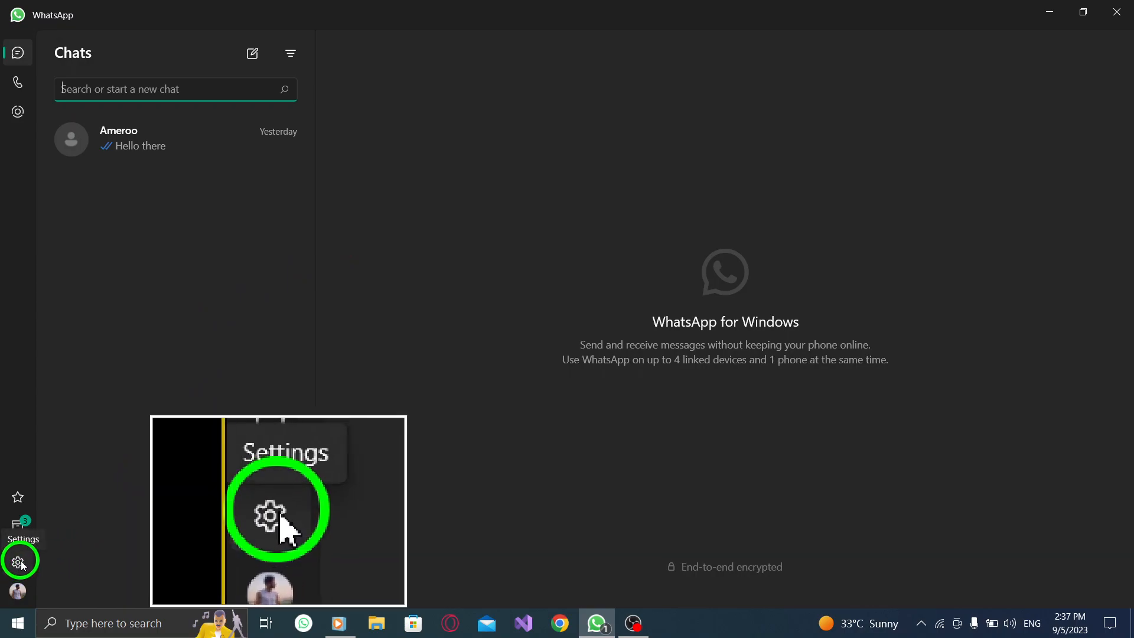
# Open Settings from the sidebar, glance at Help, and land on the General section.
pyautogui.click(20, 560)
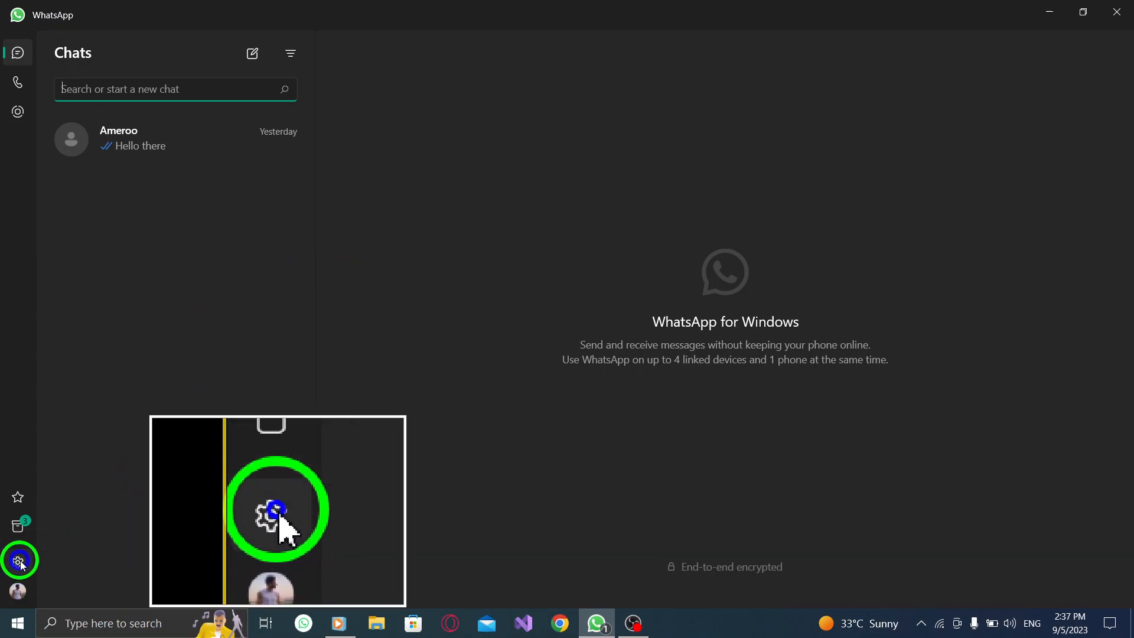
pyautogui.click(18, 559)
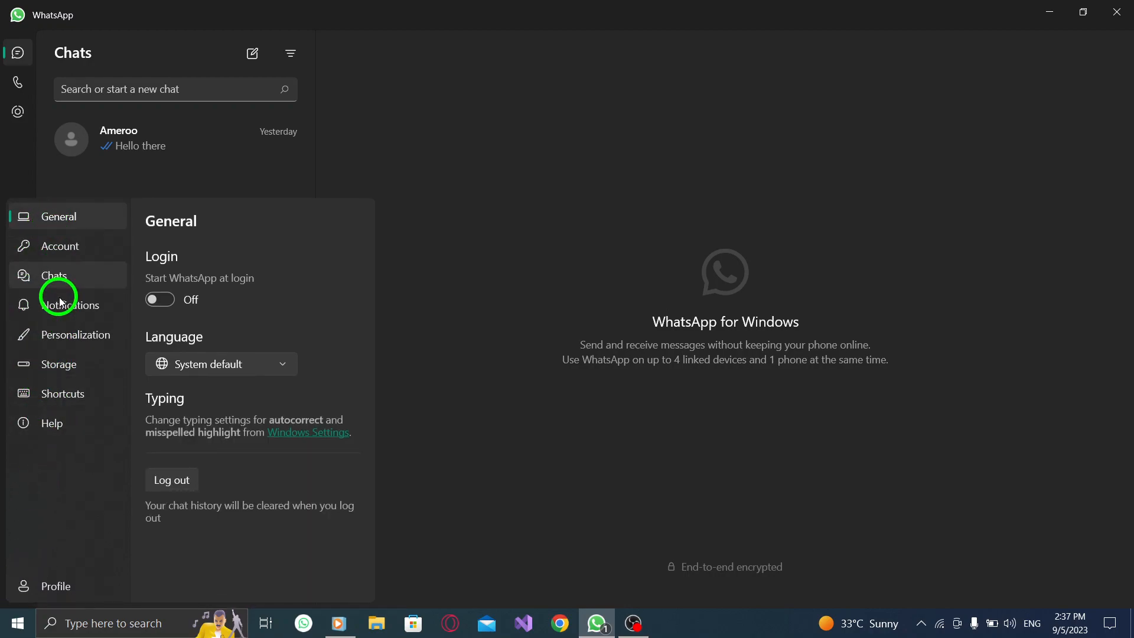
pyautogui.click(51, 422)
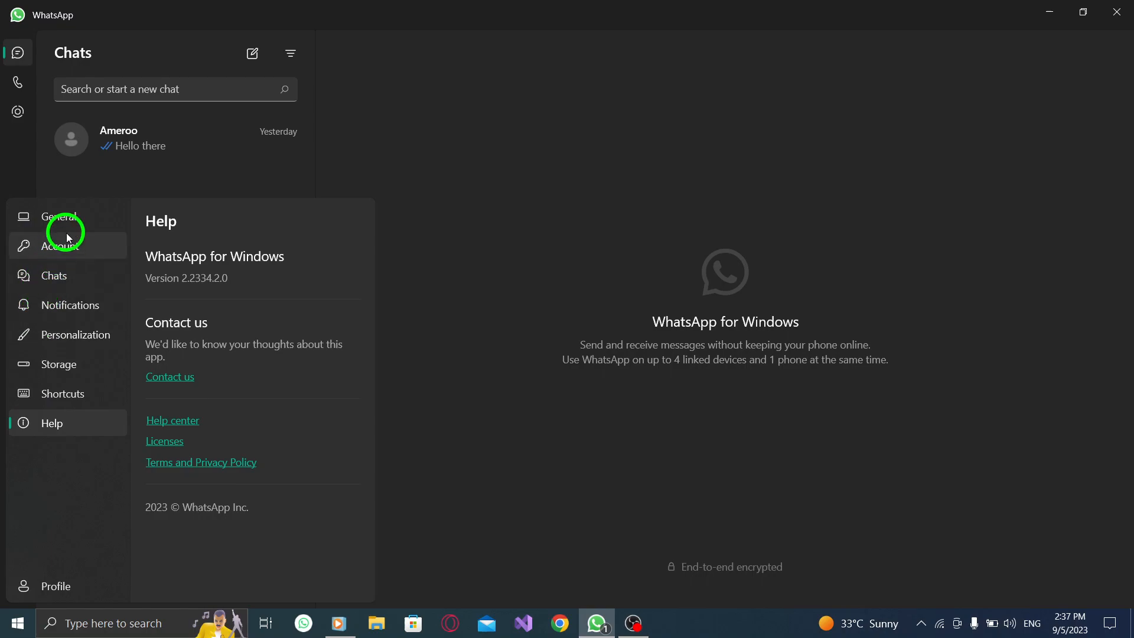
pyautogui.click(59, 217)
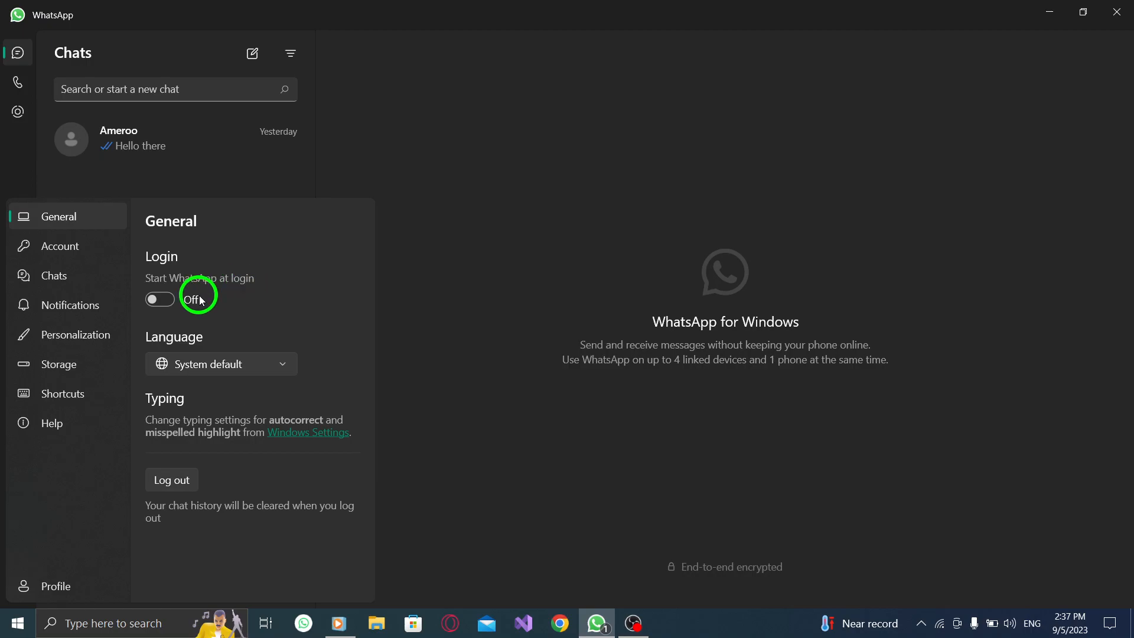
# Switch 'Start WhatsApp at login' On and confirm Enable for the startup task.
pyautogui.click(158, 299)
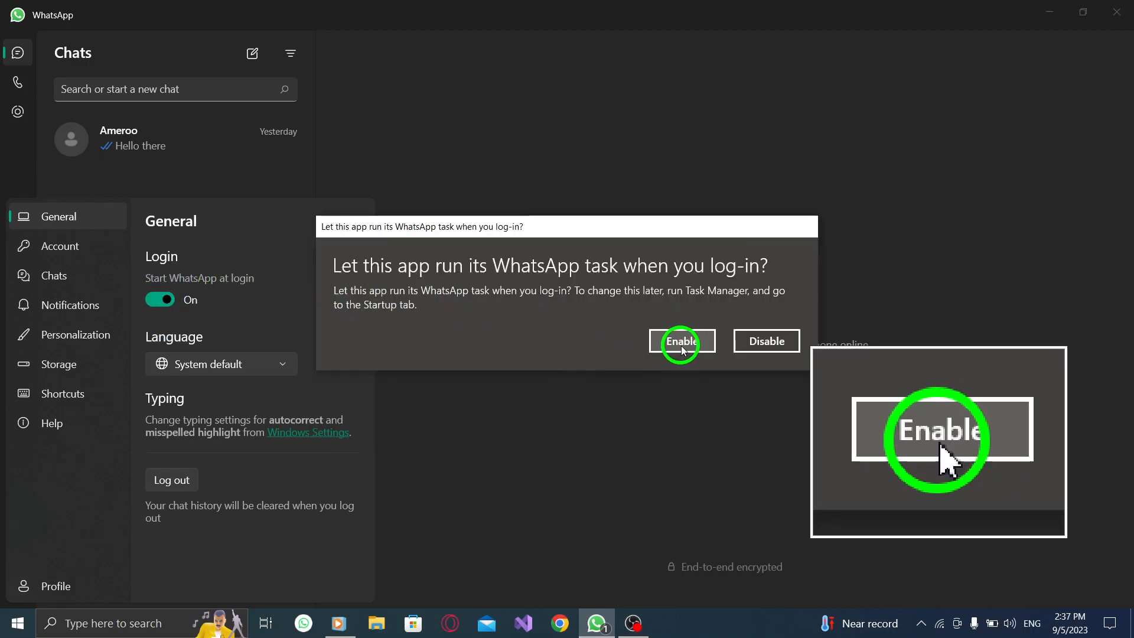
pyautogui.click(681, 340)
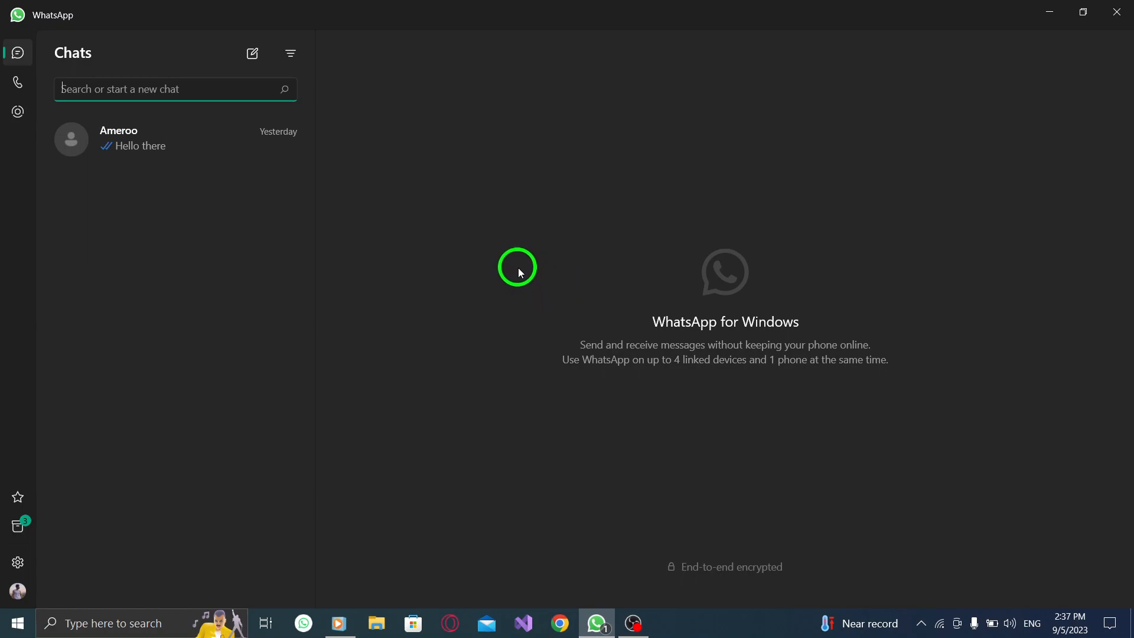
pyautogui.moveTo(871, 180)
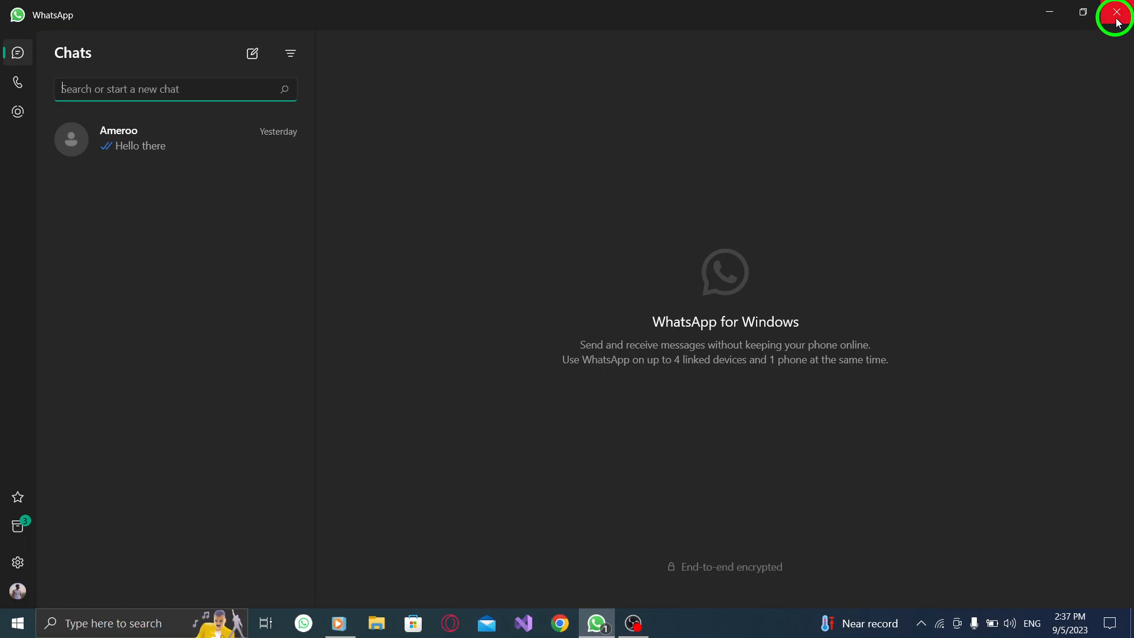
# Close the WhatsApp window from its top-right corner.
pyautogui.click(1116, 13)
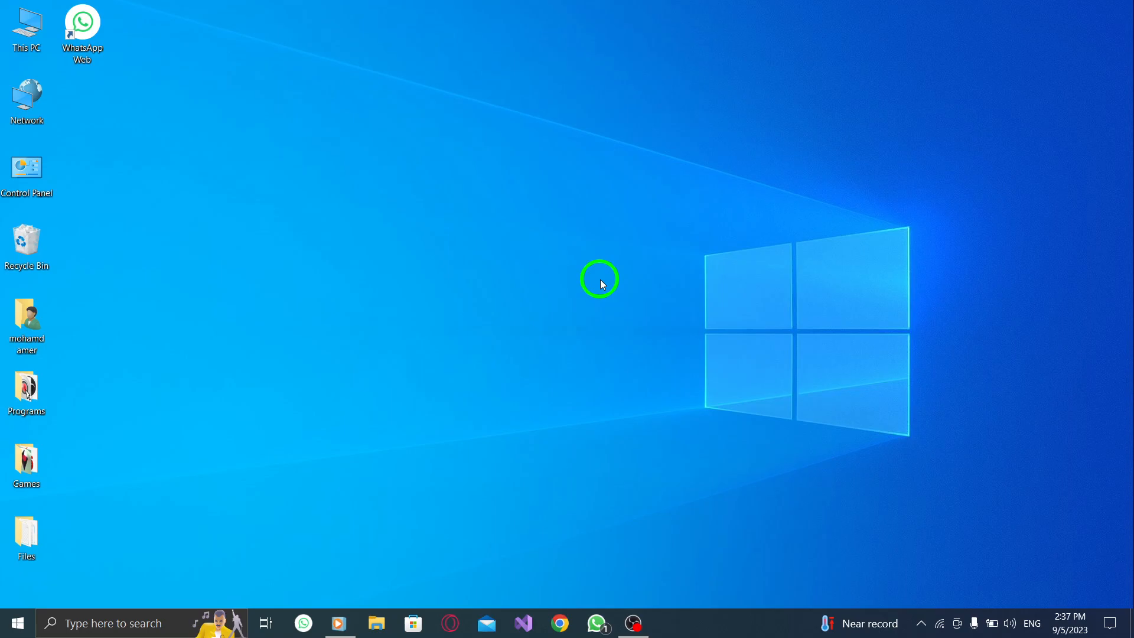
pyautogui.moveTo(622, 279)
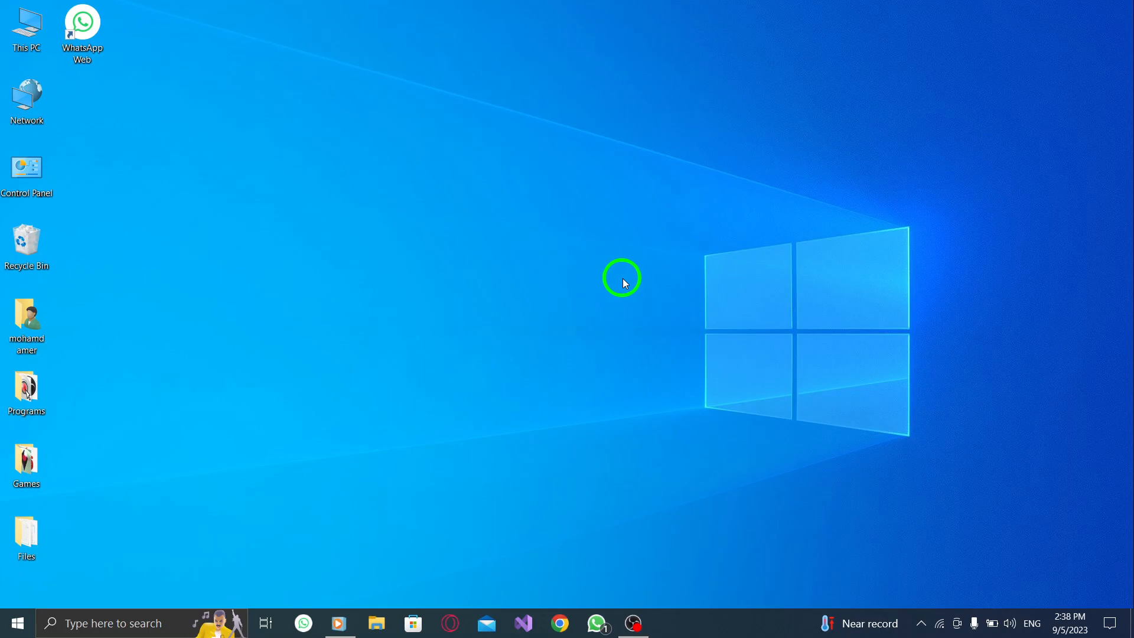
pyautogui.moveTo(616, 306)
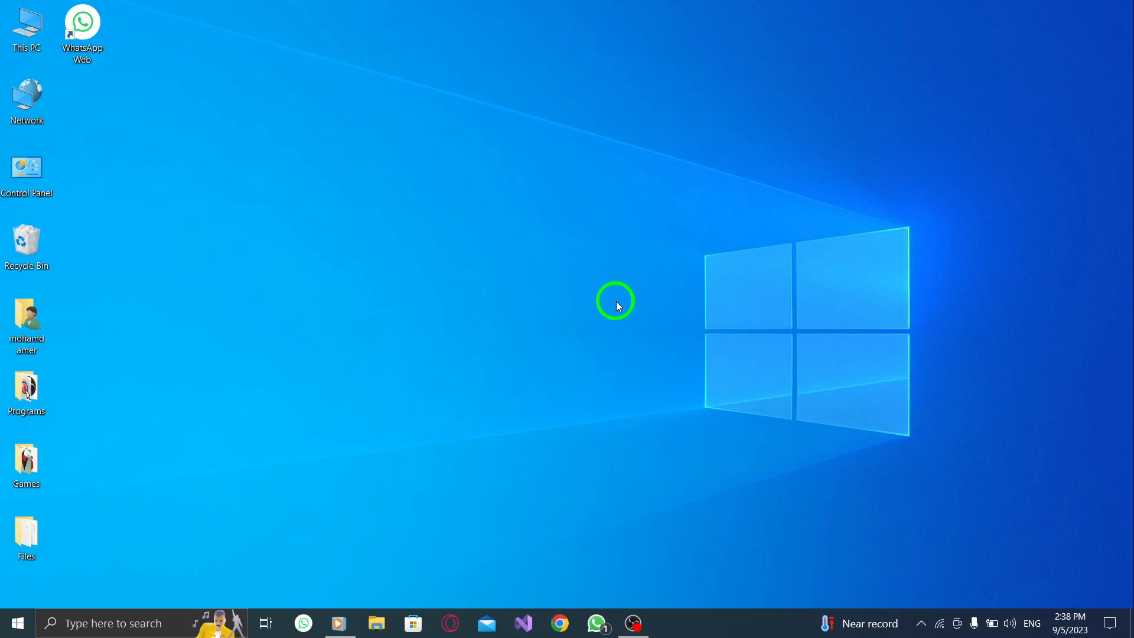